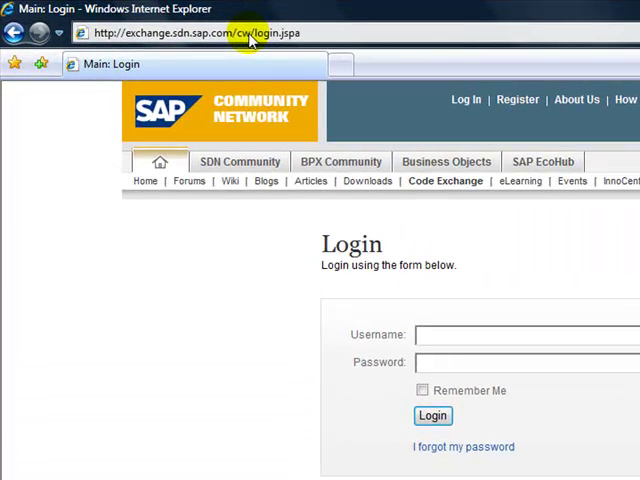
# - Log in to SAP Community Network as user 'rui' with the account password
pyautogui.write('rui')
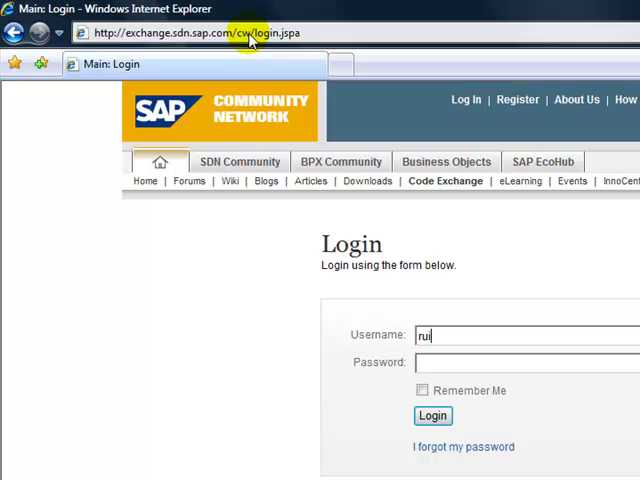
pyautogui.click(520, 362)
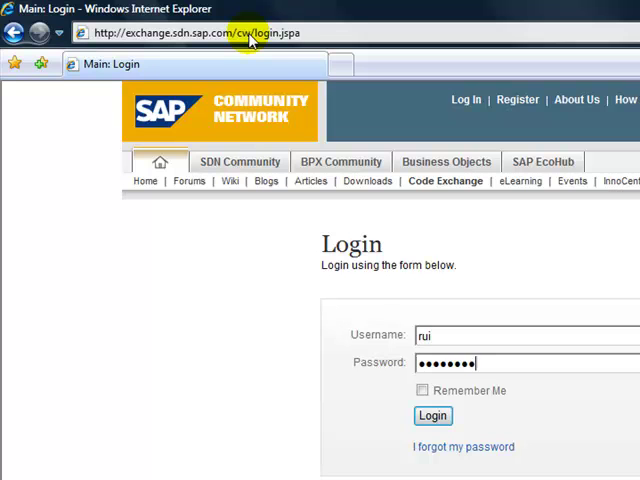
pyautogui.write('••••')
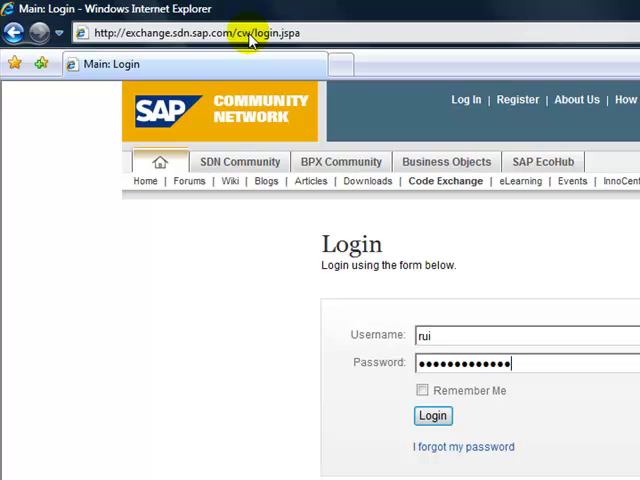
pyautogui.click(432, 415)
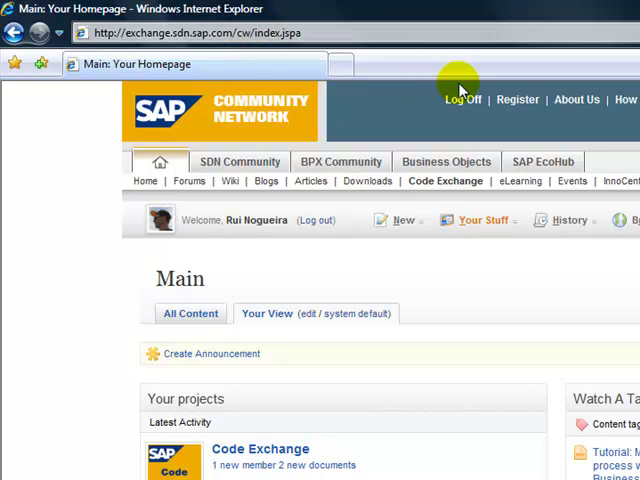
pyautogui.moveTo(228, 430)
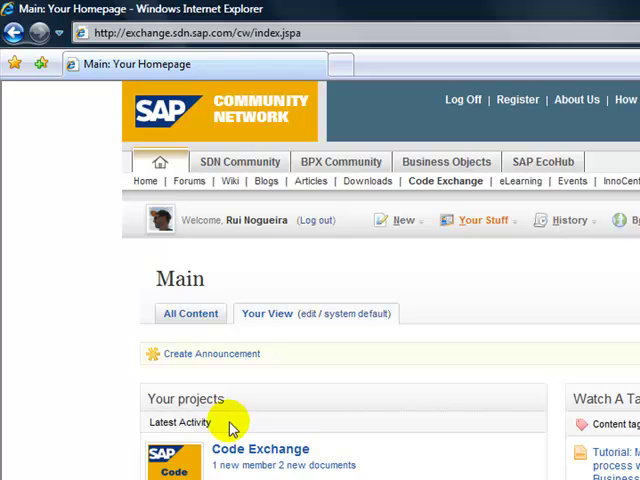
pyautogui.moveTo(258, 410)
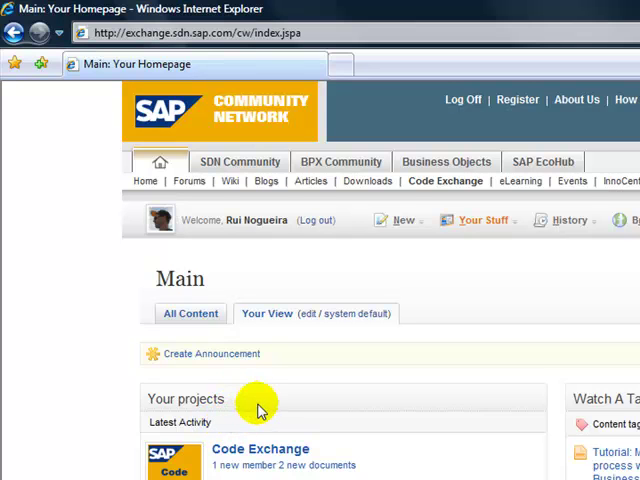
pyautogui.scroll(-3)
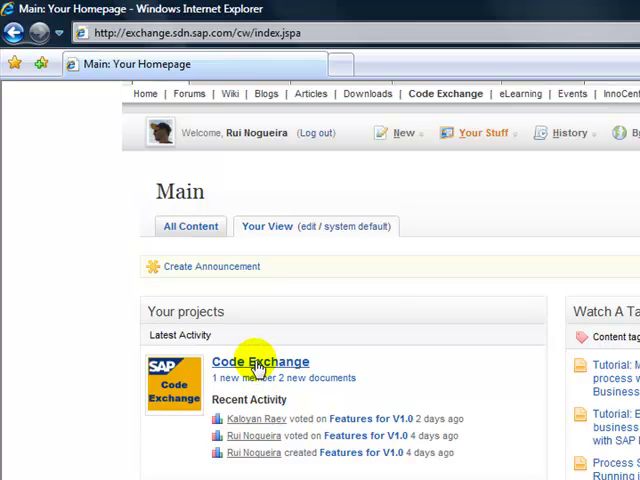
pyautogui.scroll(-3)
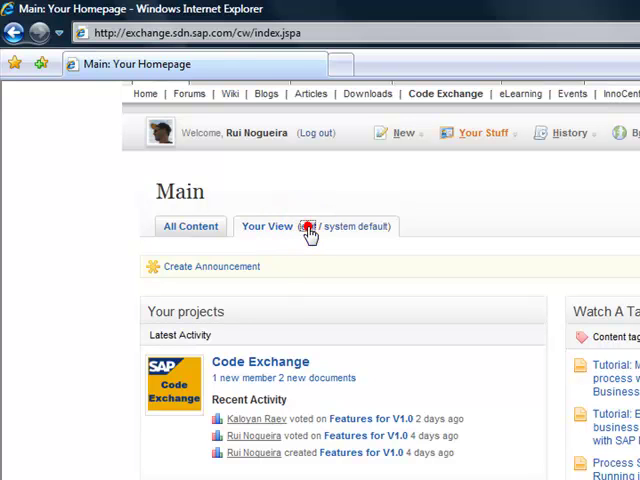
# - Add the Recent Activity widget to Your View and publish the homepage layout
pyautogui.click(308, 226)
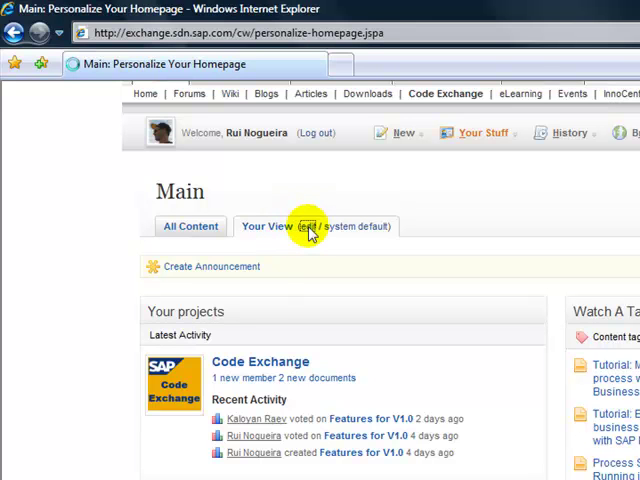
pyautogui.click(304, 226)
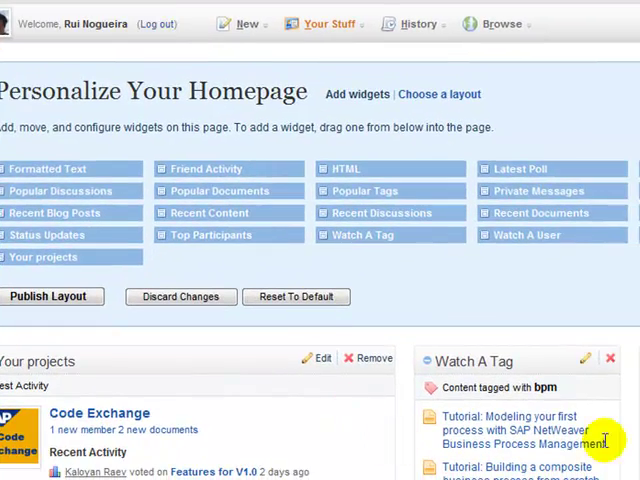
pyautogui.scroll(3)
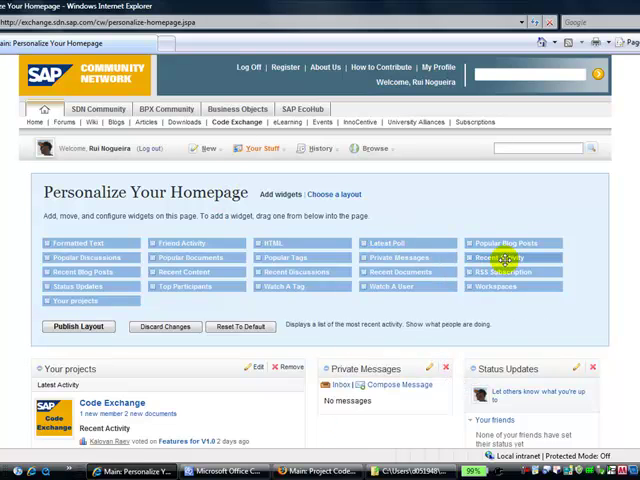
pyautogui.click(505, 257)
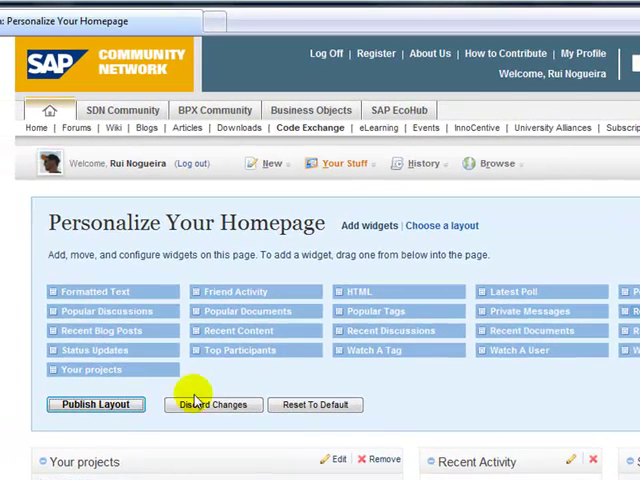
pyautogui.click(95, 404)
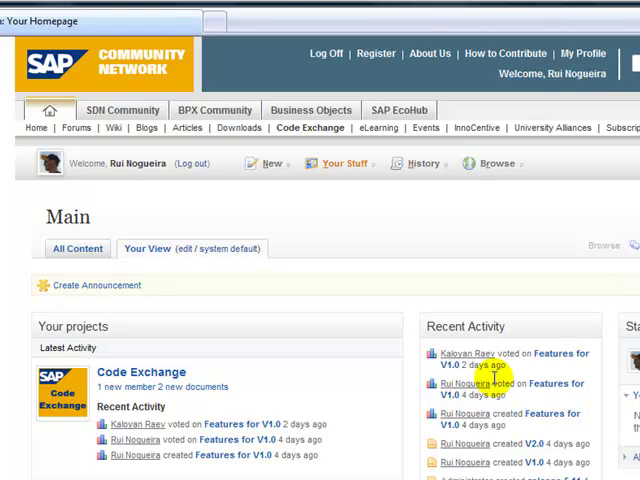
pyautogui.moveTo(605, 318)
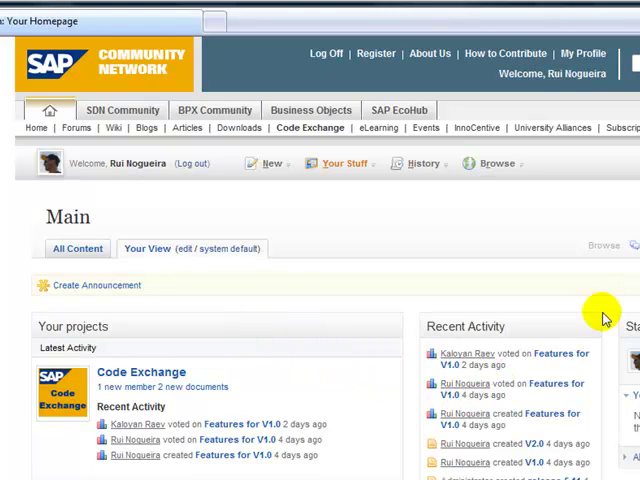
pyautogui.moveTo(370, 294)
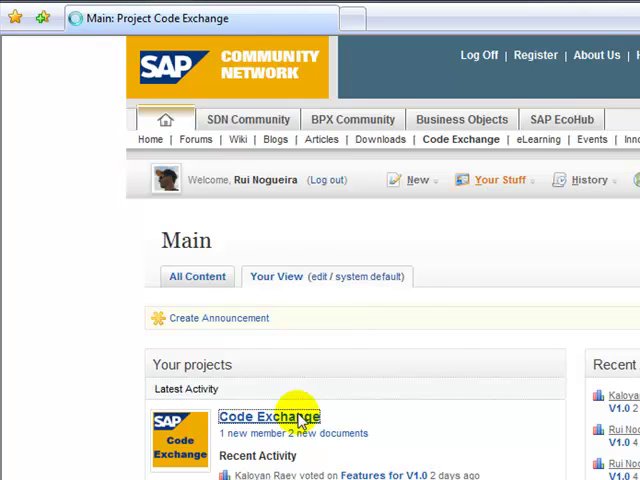
# - Open the Code Exchange project from Your projects to view its overview and dashboard
pyautogui.click(268, 416)
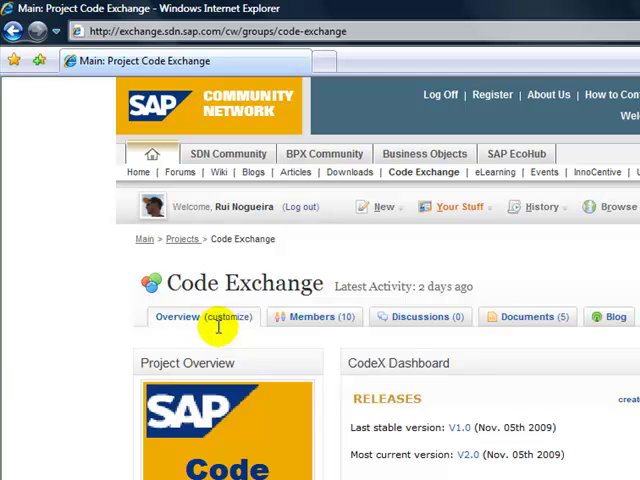
pyautogui.moveTo(224, 330)
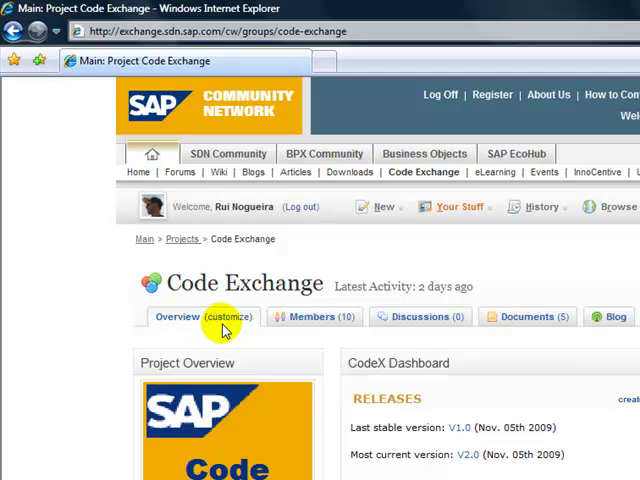
pyautogui.moveTo(228, 328)
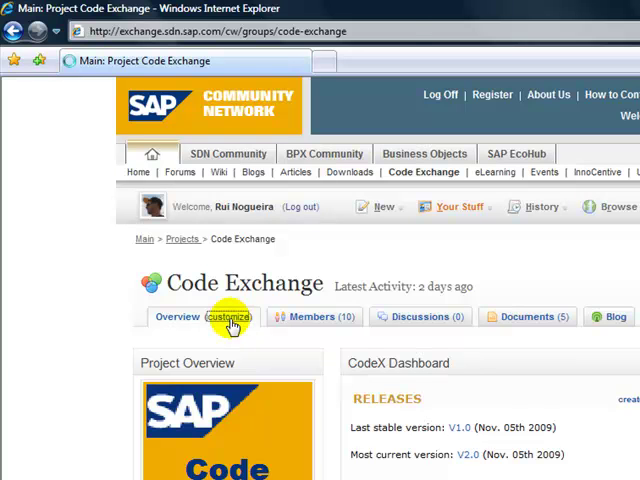
# - Remove the CodeX Dashboard widget from the project page and publish the layout
pyautogui.click(227, 317)
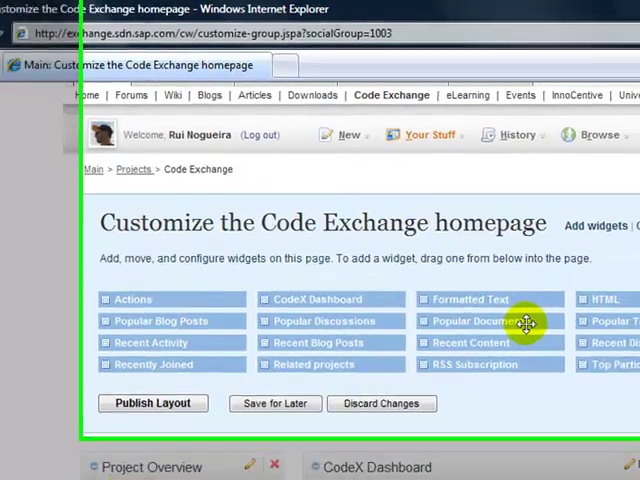
pyautogui.scroll(-3)
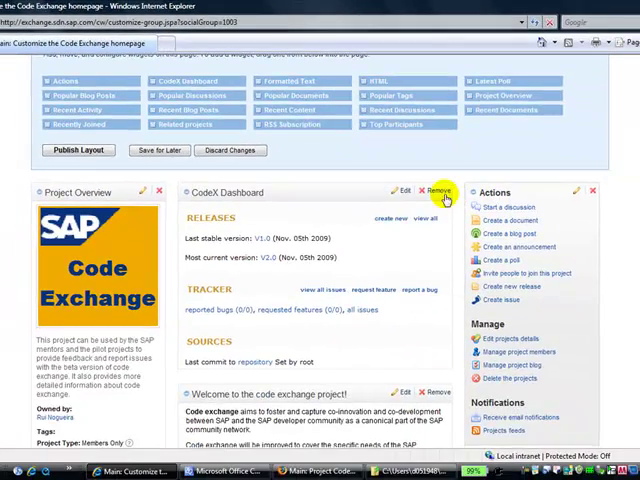
pyautogui.click(438, 192)
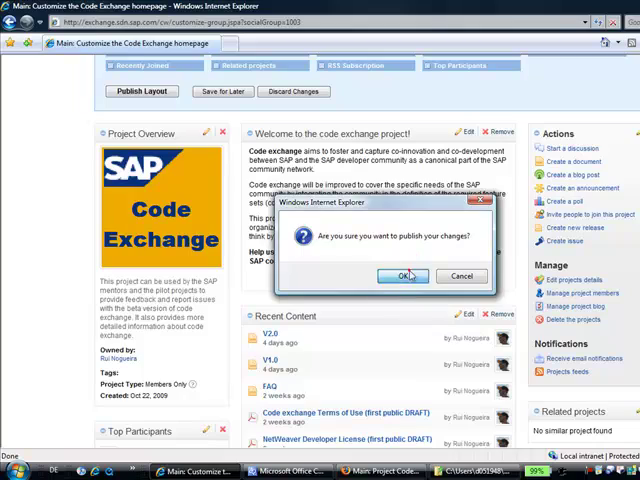
pyautogui.click(401, 276)
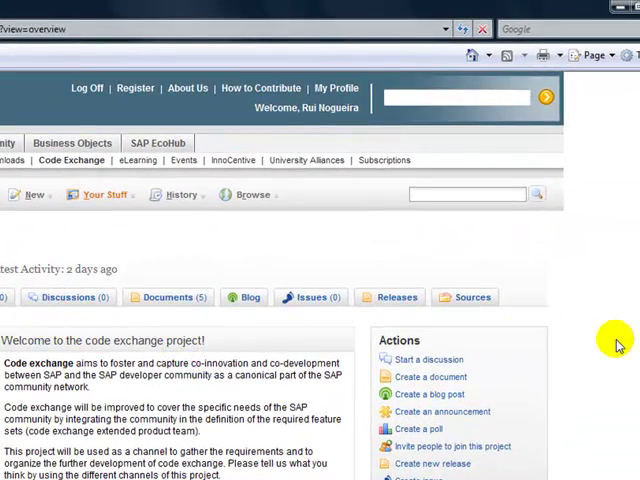
pyautogui.scroll(3)
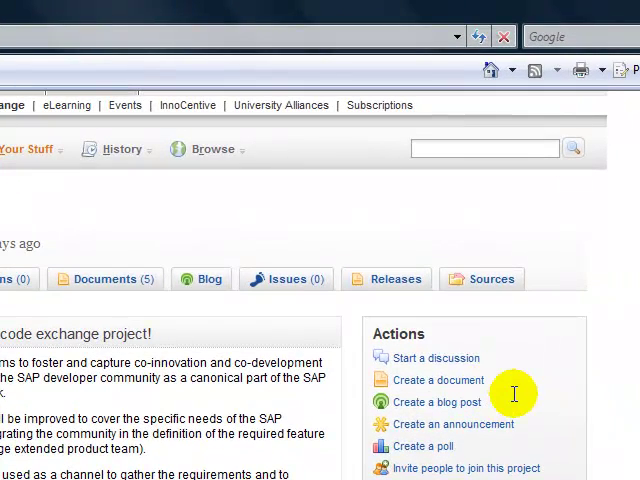
pyautogui.moveTo(468, 350)
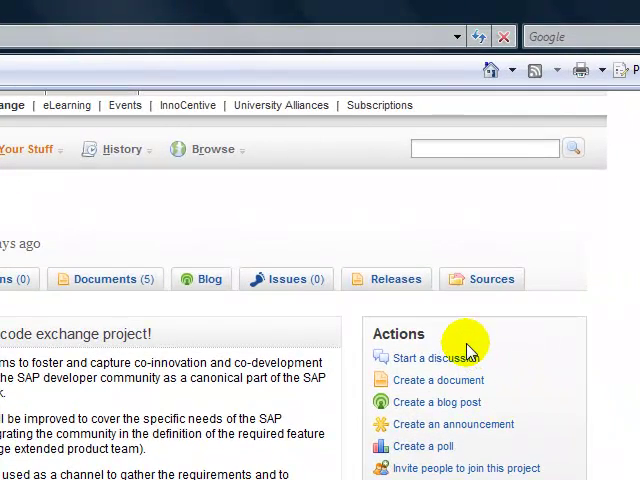
pyautogui.moveTo(437, 357)
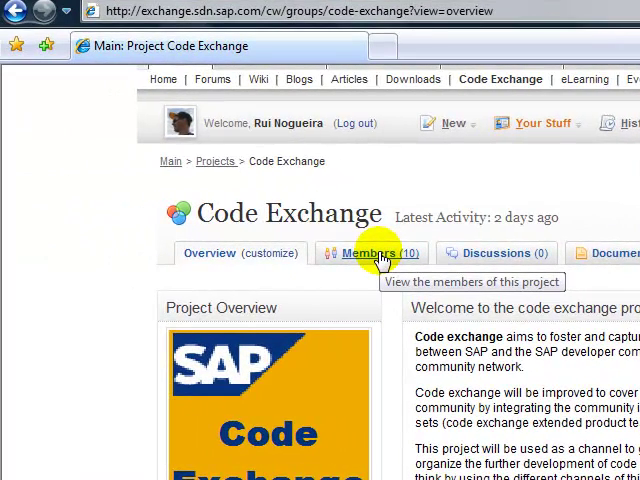
# - Change Erwin Tenhumberg's project role from Member to Administrator
pyautogui.click(376, 252)
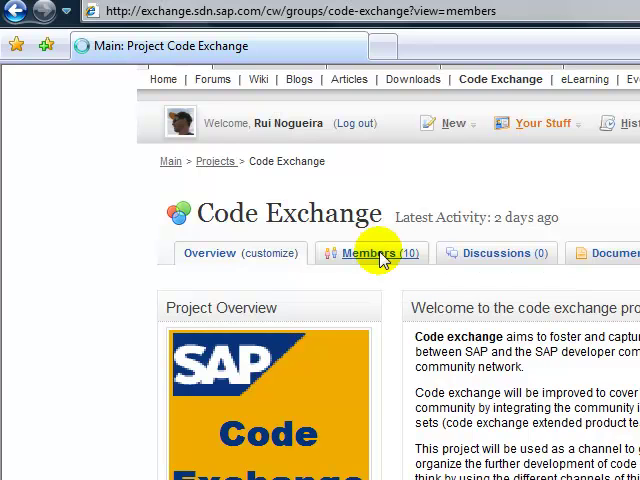
pyautogui.click(380, 252)
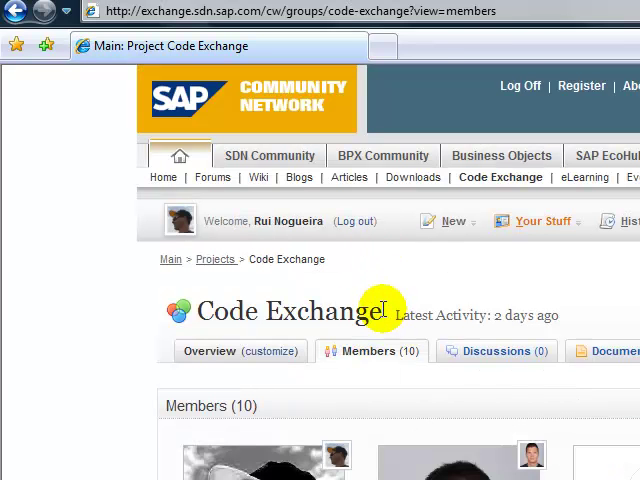
pyautogui.moveTo(415, 440)
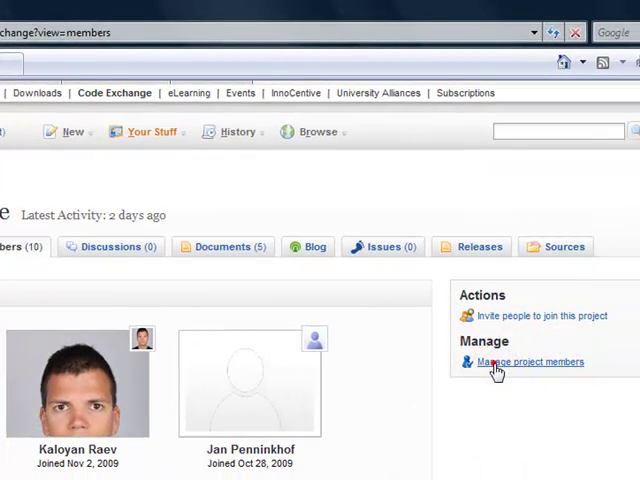
pyautogui.click(529, 362)
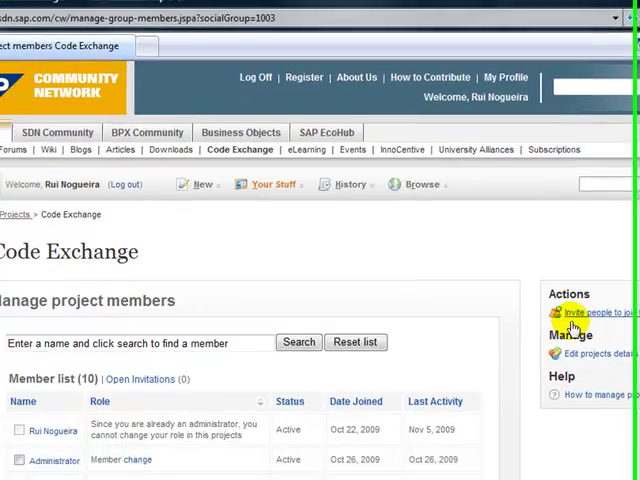
pyautogui.scroll(-3)
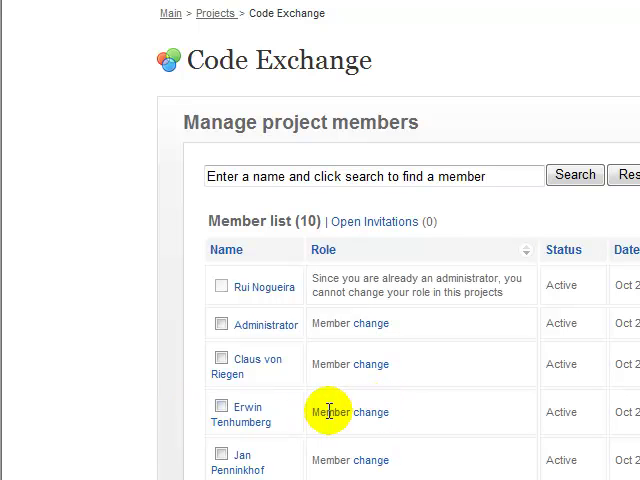
pyautogui.moveTo(375, 413)
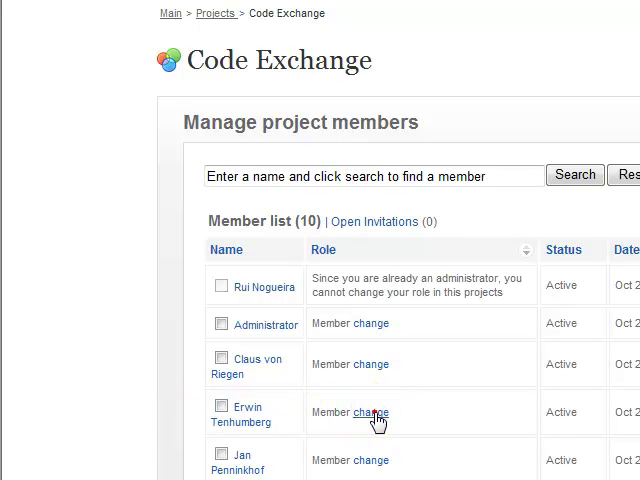
pyautogui.click(375, 413)
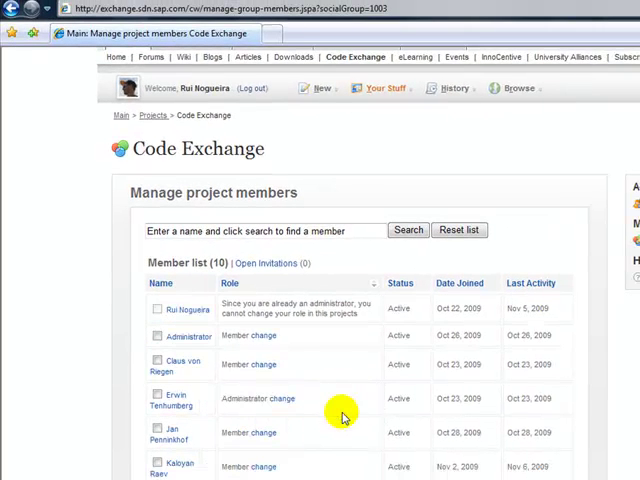
pyautogui.moveTo(302, 305)
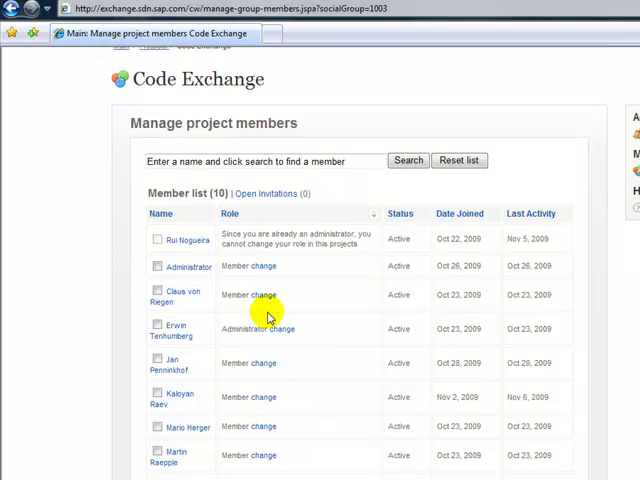
pyautogui.scroll(3)
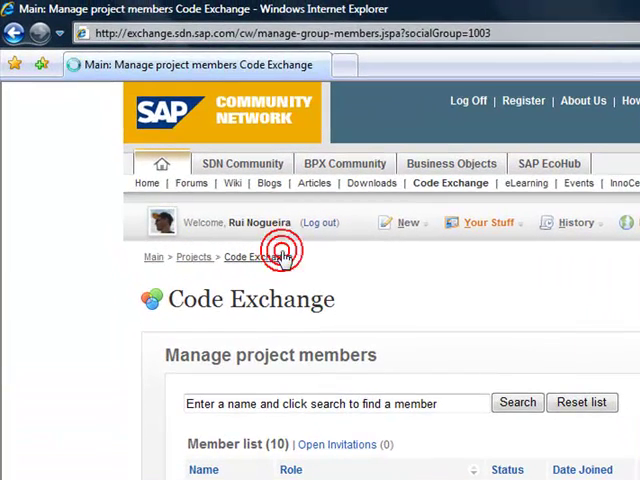
# - Return to the Code Exchange project and view its empty Discussions (0) section
pyautogui.click(258, 257)
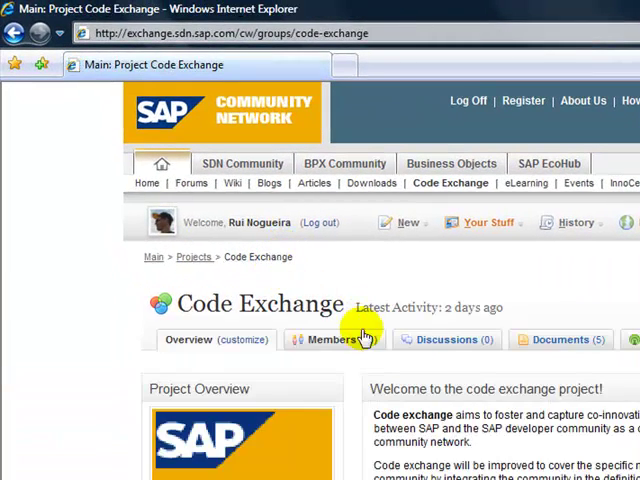
pyautogui.click(447, 339)
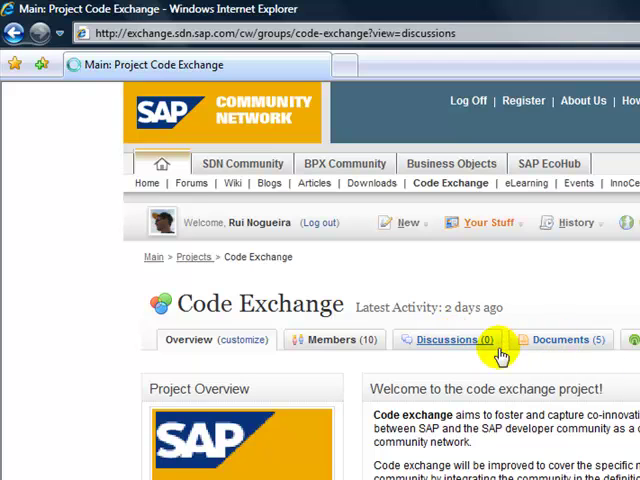
pyautogui.click(450, 339)
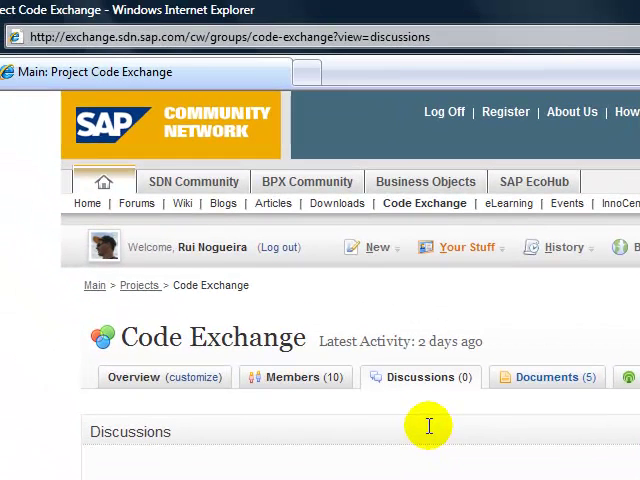
pyautogui.moveTo(553, 382)
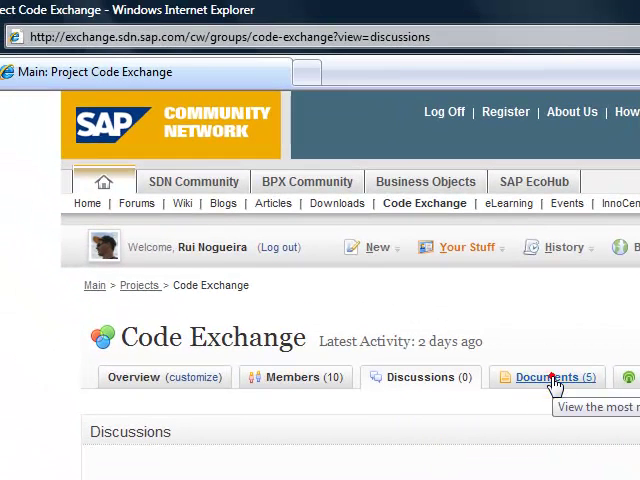
# - View the project's five documents, including V2.0, V1.0 and FAQ
pyautogui.click(568, 377)
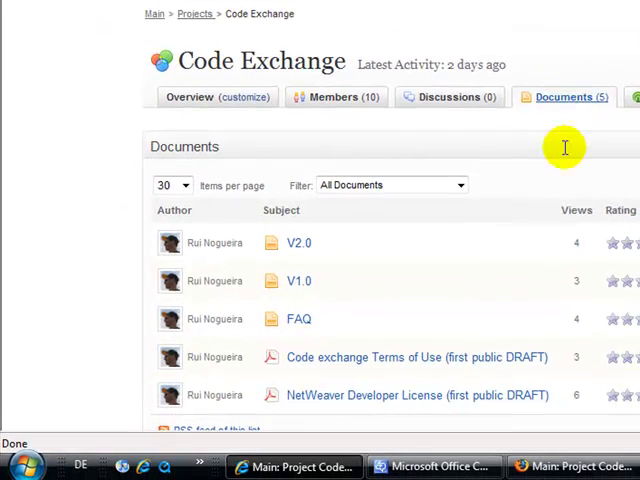
pyautogui.moveTo(275, 210)
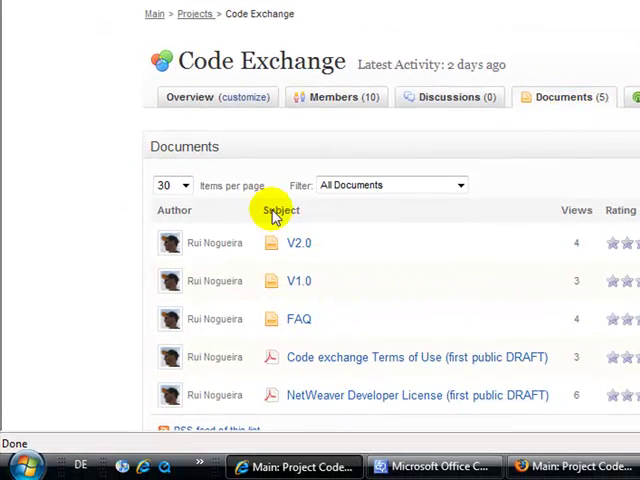
pyautogui.moveTo(485, 350)
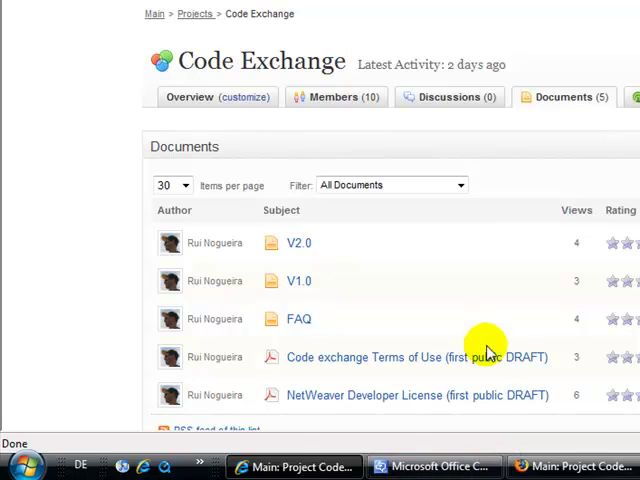
pyautogui.scroll(3)
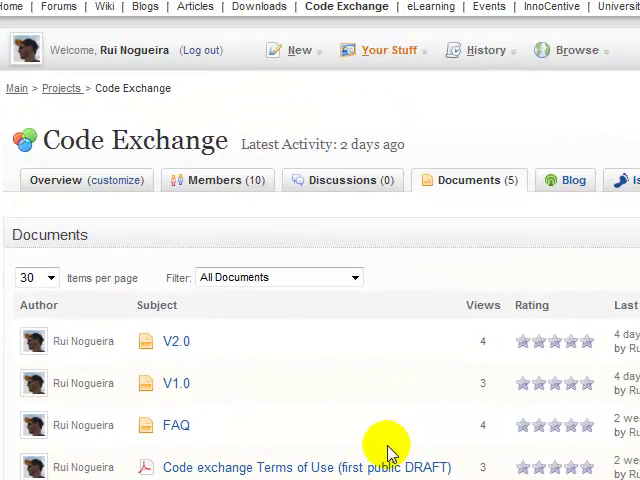
pyautogui.moveTo(570, 180)
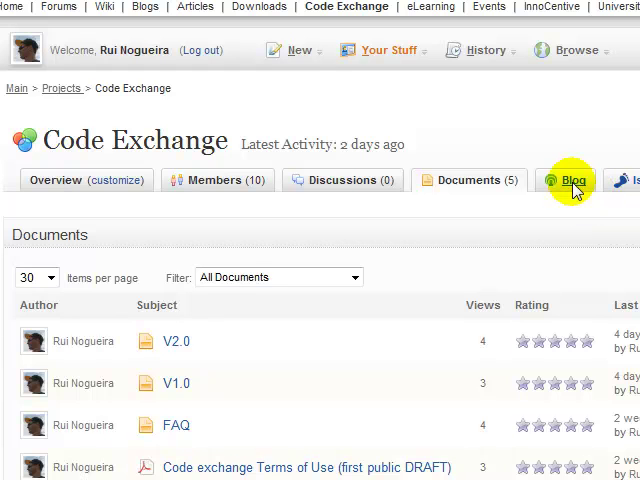
# - Browse the project Blog, then view the empty Issues (0) list
pyautogui.click(569, 180)
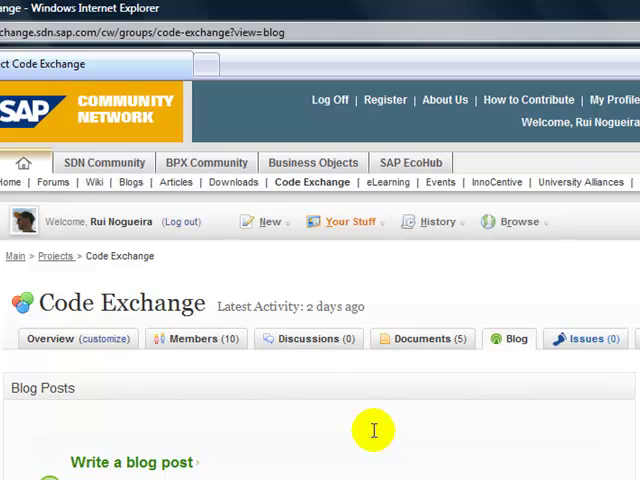
pyautogui.moveTo(404, 432)
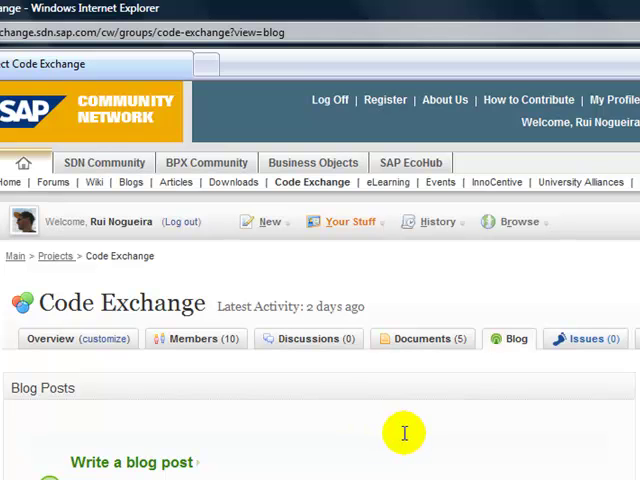
pyautogui.moveTo(534, 378)
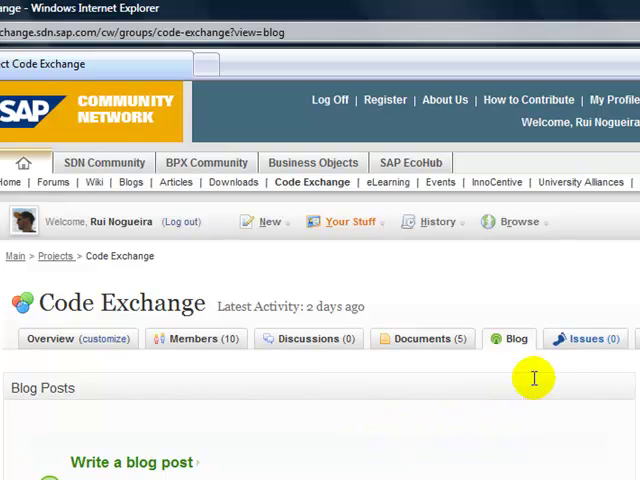
pyautogui.click(585, 338)
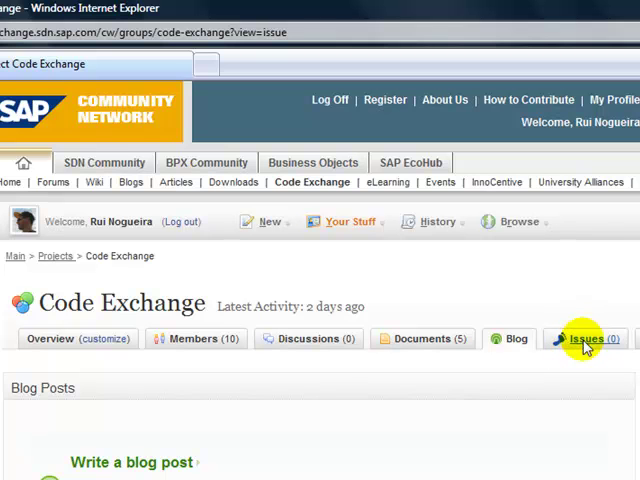
pyautogui.click(588, 338)
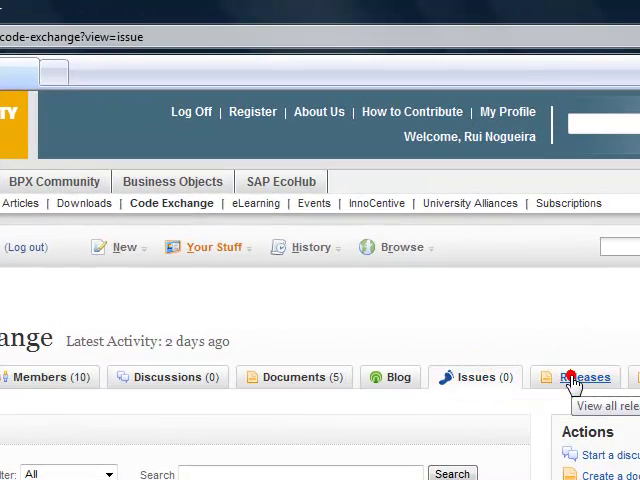
# - View the project's Releases: Beta V2.0 and Stable V1.0
pyautogui.click(581, 377)
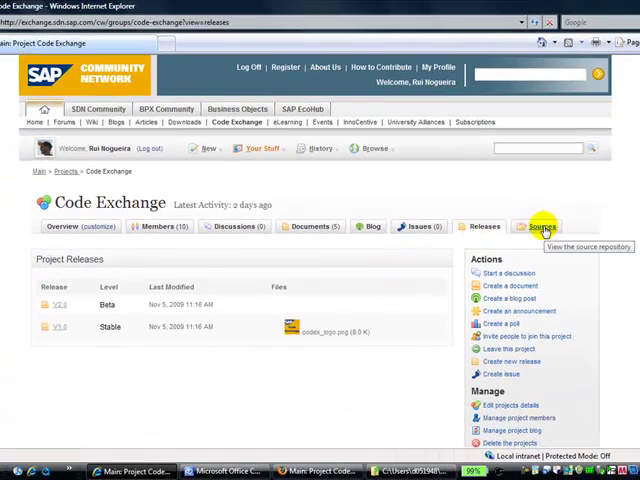
# - Browse the source repository, expanding trunk down to com/sap/mentors with Rocker.java
pyautogui.click(540, 226)
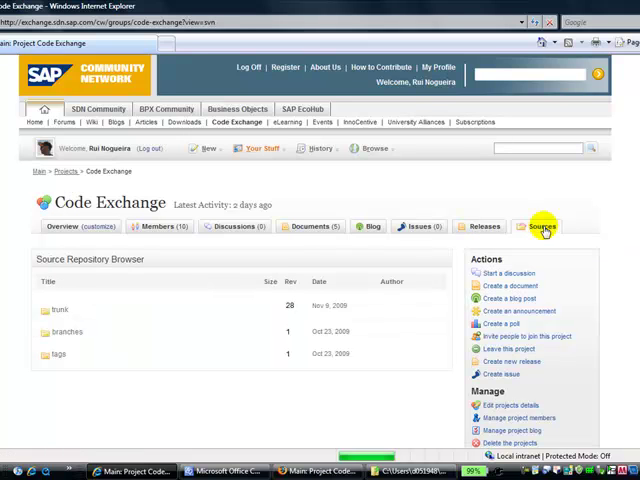
pyautogui.moveTo(18, 323)
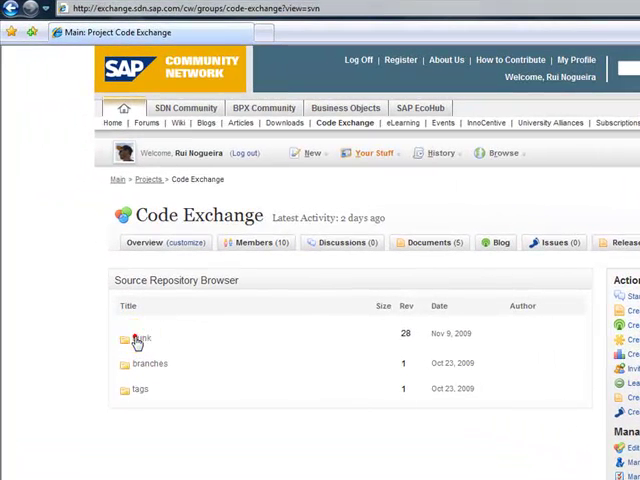
pyautogui.click(136, 338)
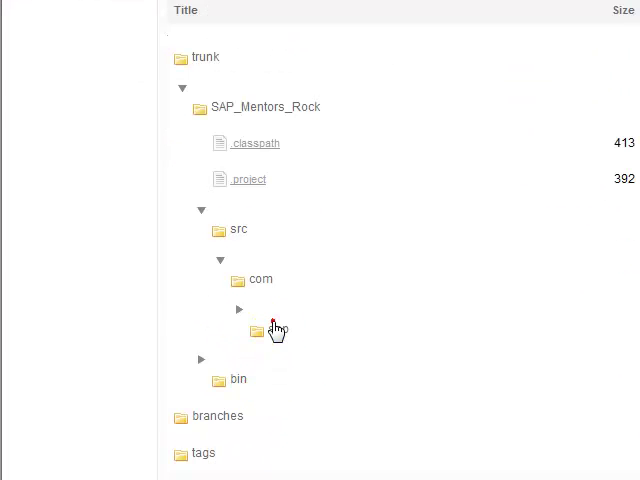
pyautogui.click(240, 308)
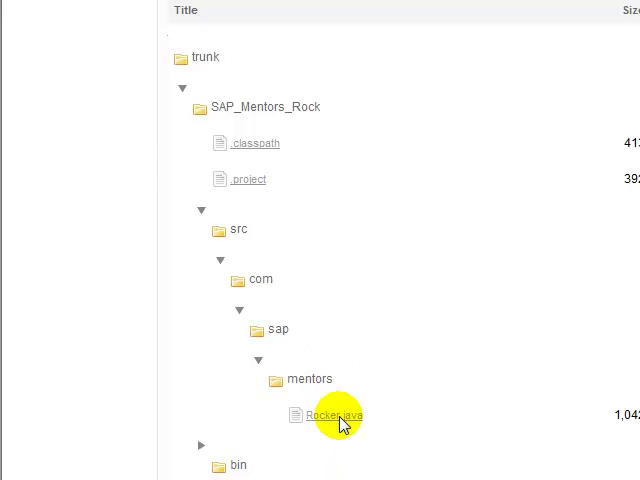
pyautogui.click(330, 414)
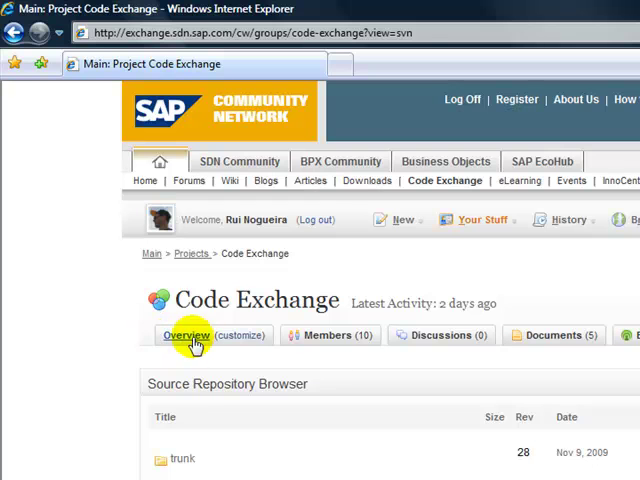
# - Reopen the project's Overview page showing the welcome text
pyautogui.click(187, 335)
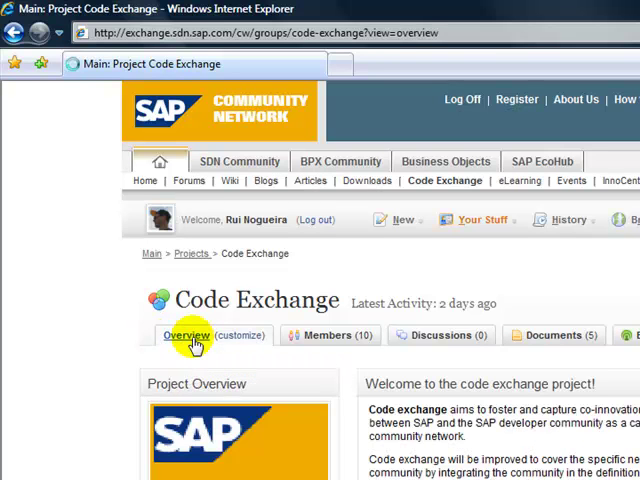
pyautogui.moveTo(268, 338)
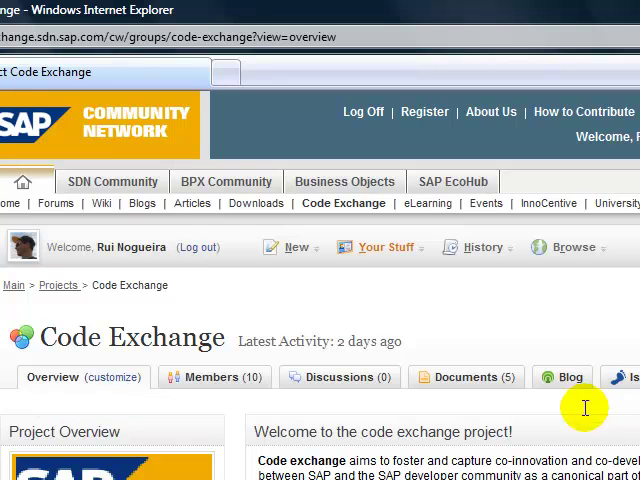
pyautogui.moveTo(573, 432)
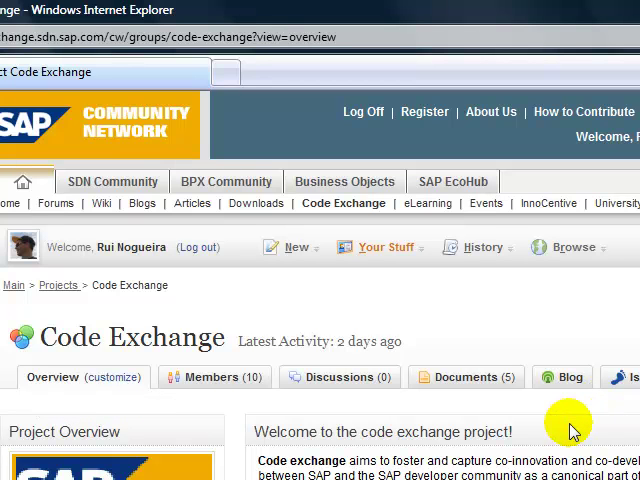